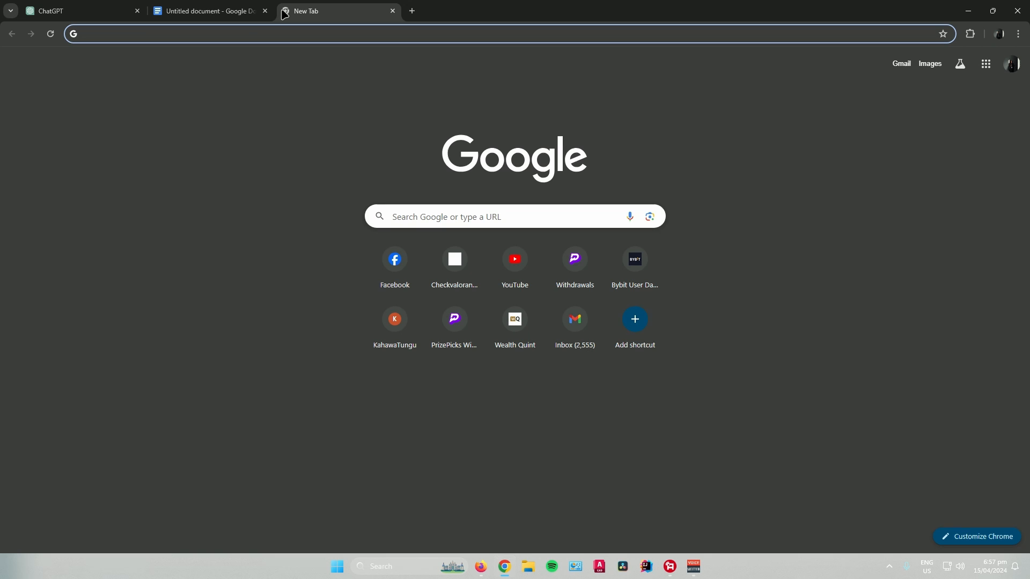
Return to the ChatGPT conversation with the free local weekend events newsletter strategy.
left_click(79, 11)
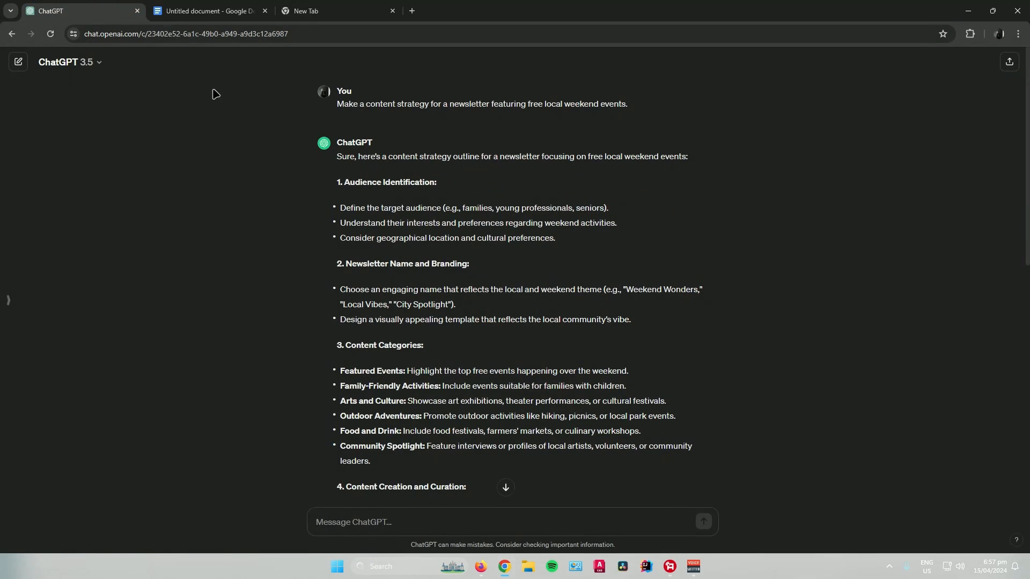
mouse_move(415, 179)
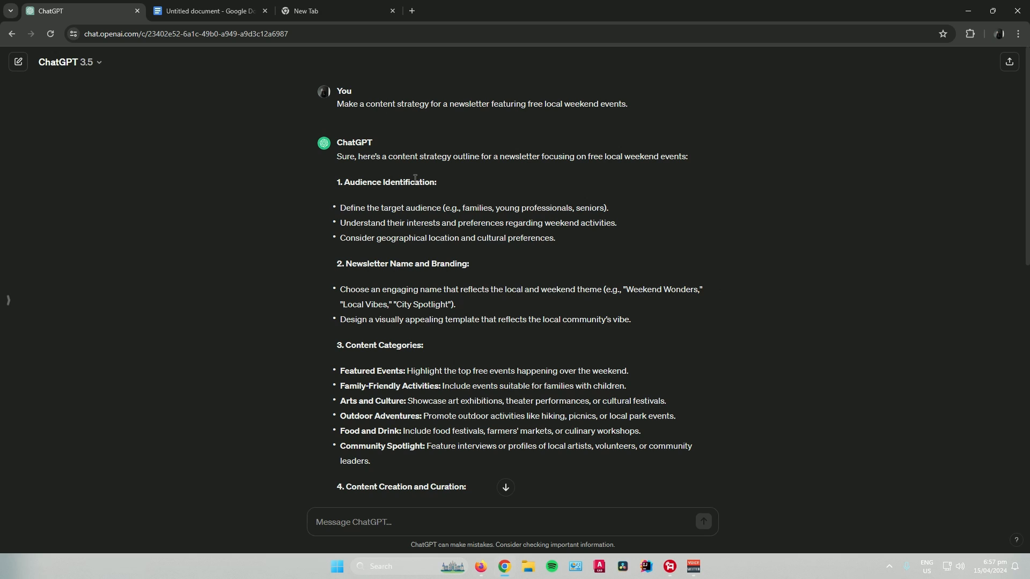
mouse_move(343, 103)
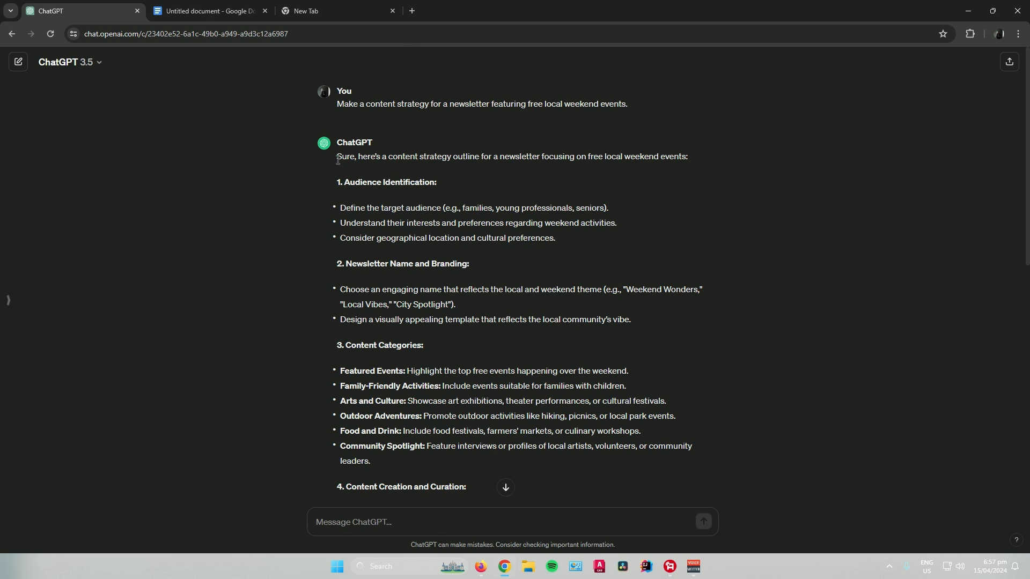
Paste the opening strategy section into the Doc, then delete it for its black background.
left_click_drag(337, 156, 555, 237)
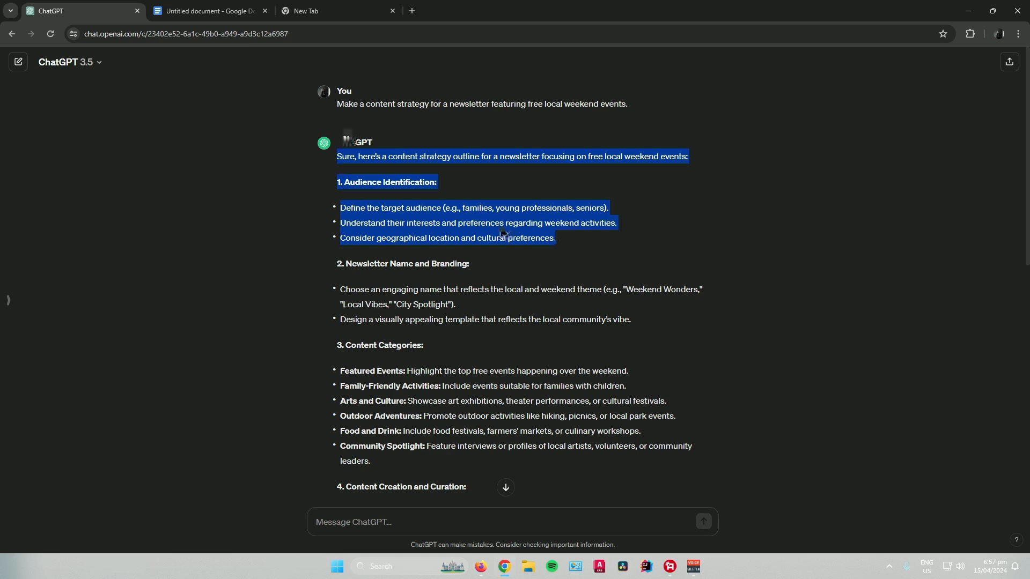
left_click(208, 11)
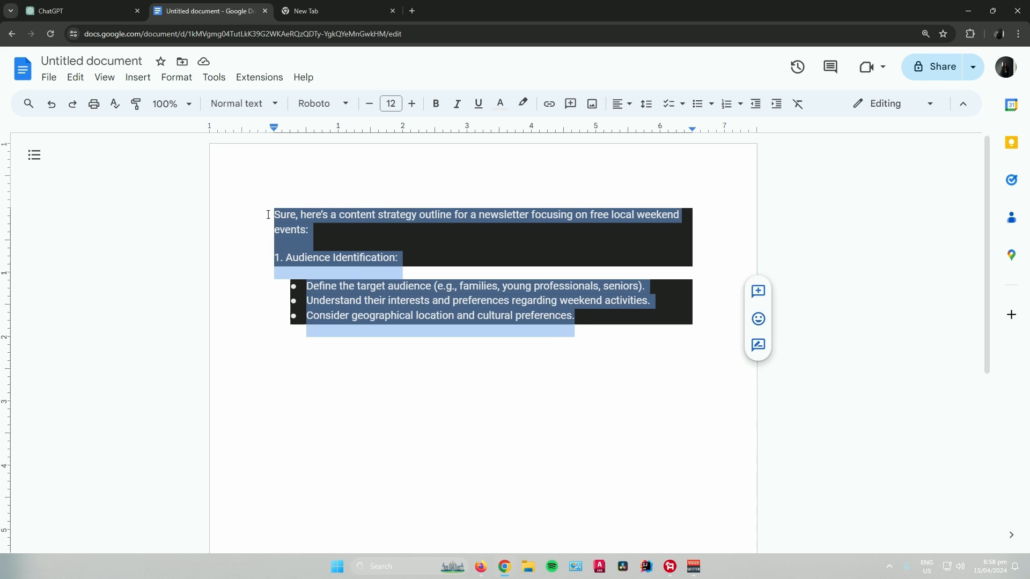
key("Delete")
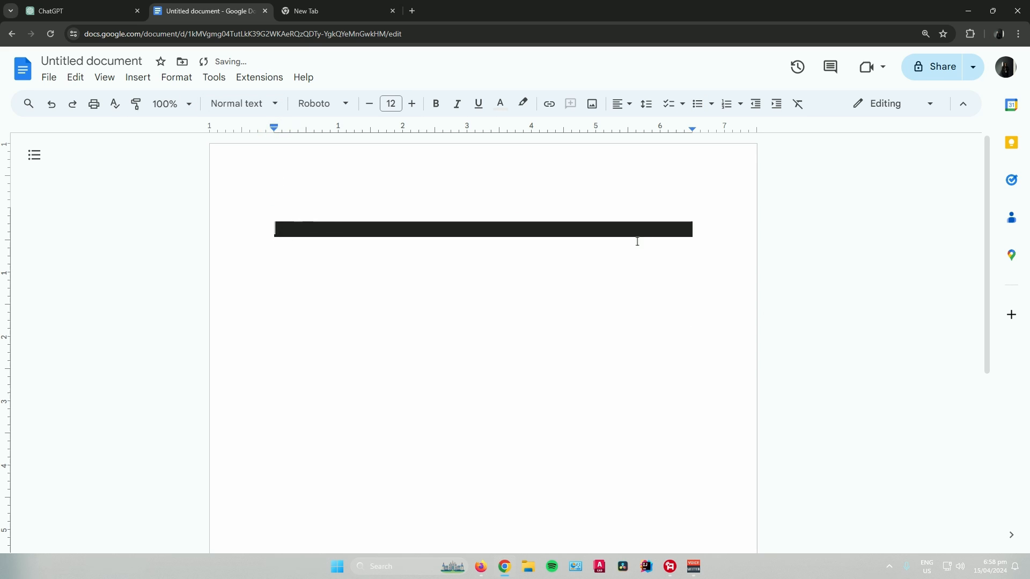
left_click(73, 11)
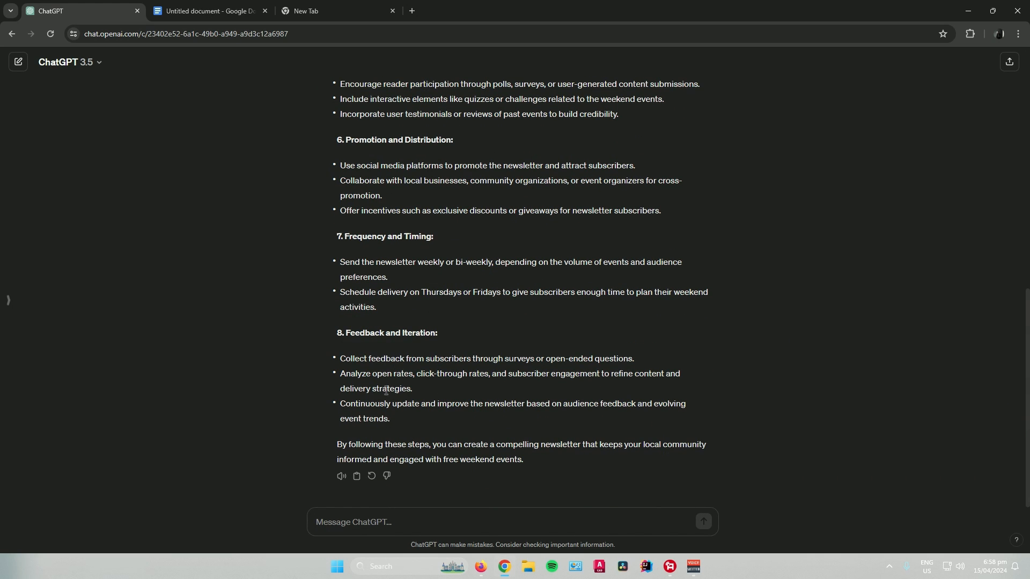
mouse_move(357, 476)
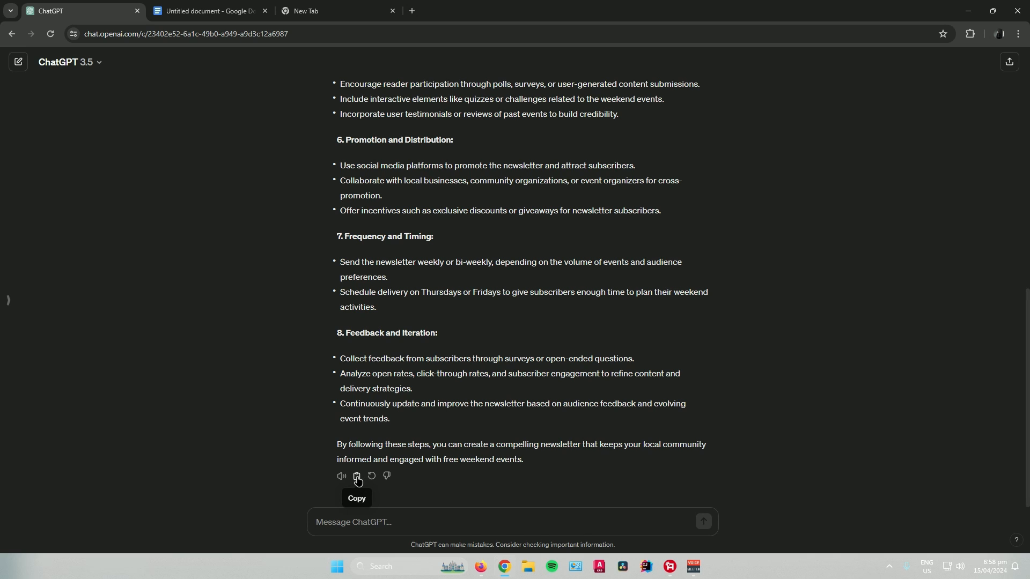
Copy the full newsletter content strategy response from ChatGPT.
left_click(209, 11)
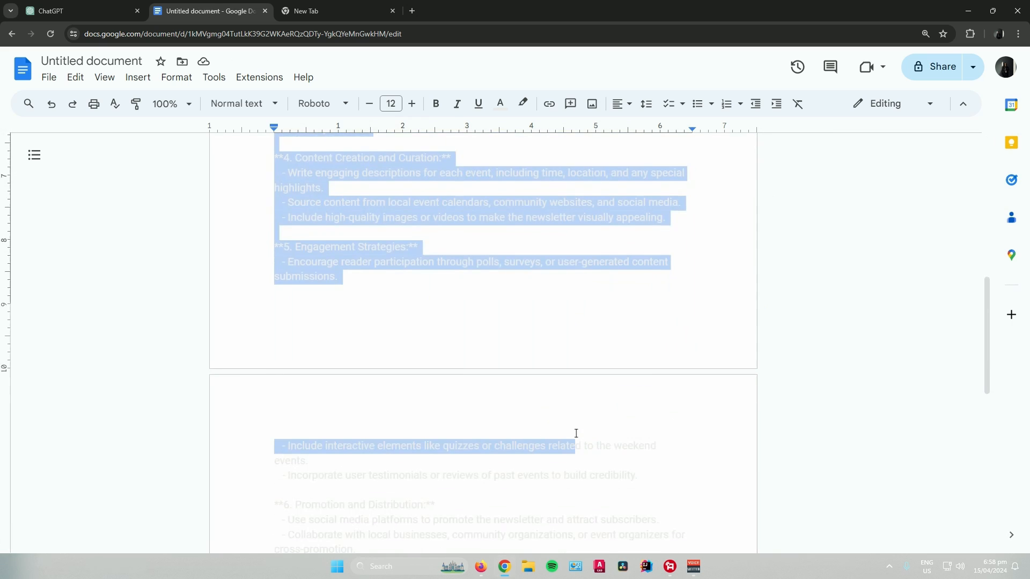
Paste the full strategy into the Doc without formatting and scroll through it.
scroll("down", 3)
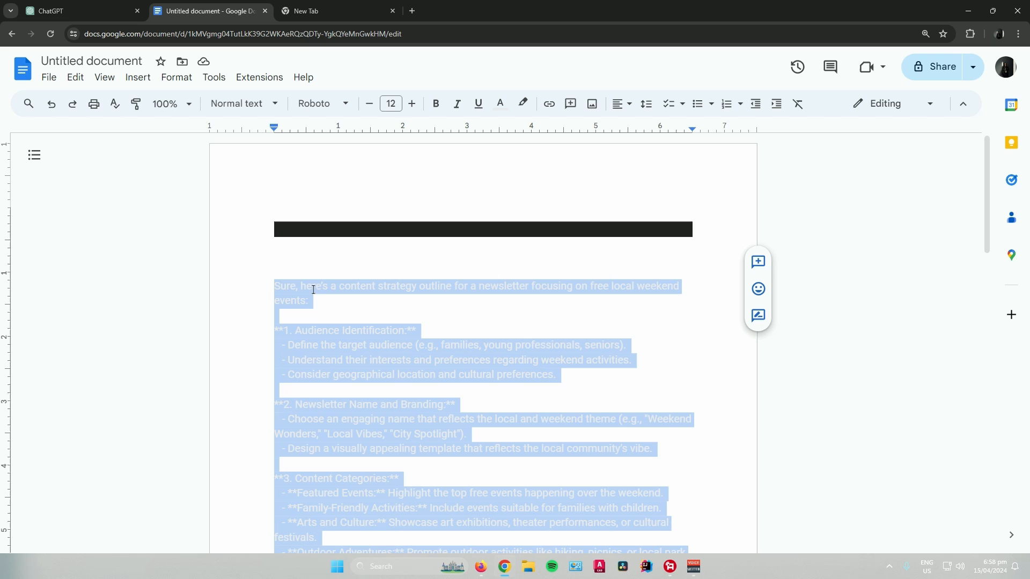
mouse_move(522, 104)
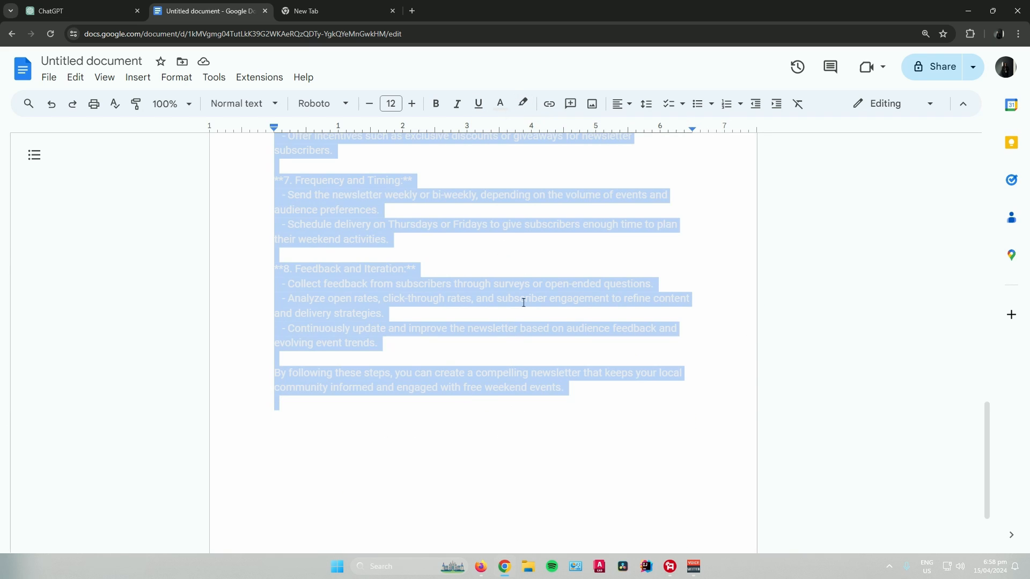
Set the pasted strategy's text color to black and clear the dark-shaded blank line.
left_click(500, 104)
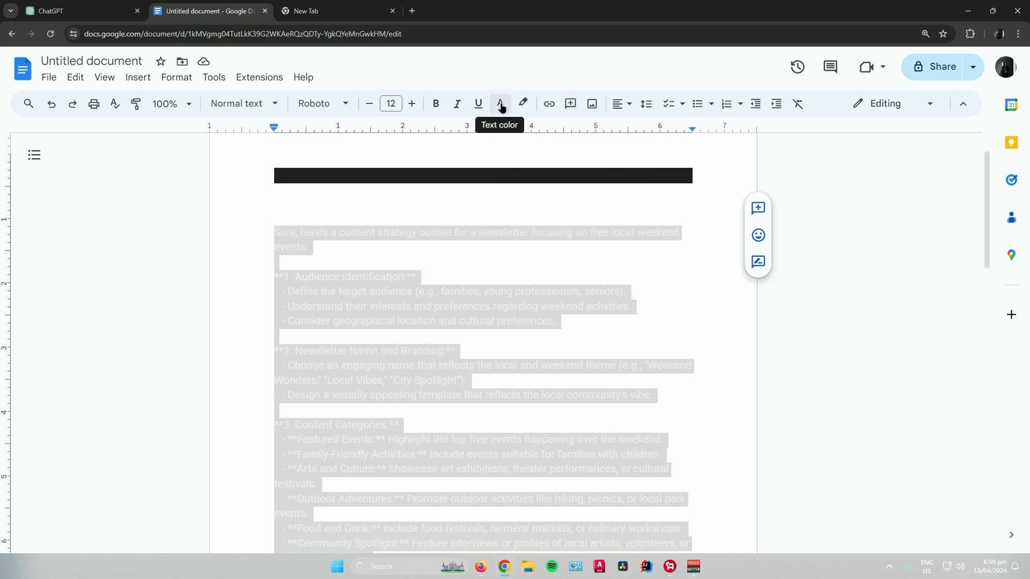
left_click(500, 104)
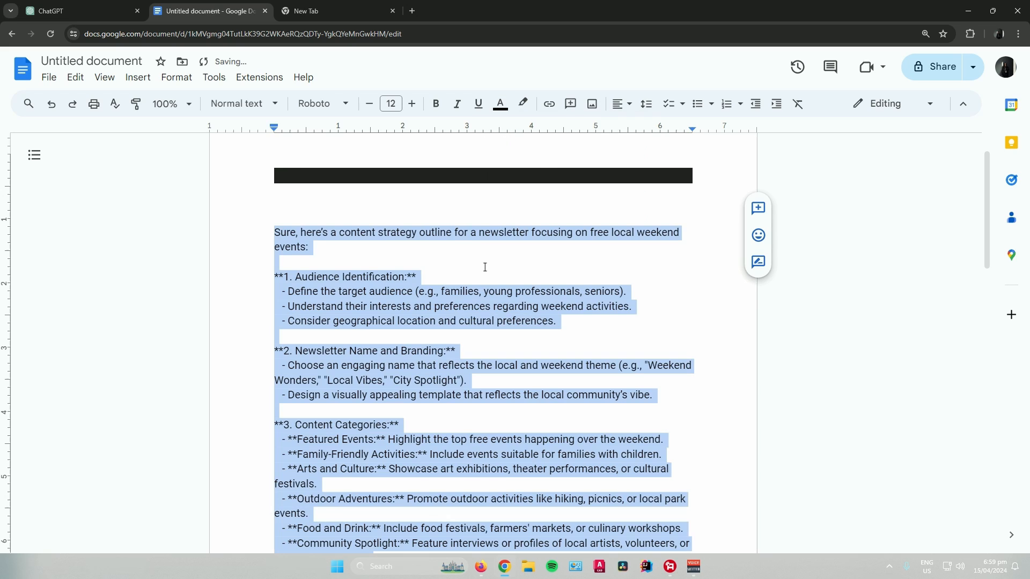
scroll("down", 3)
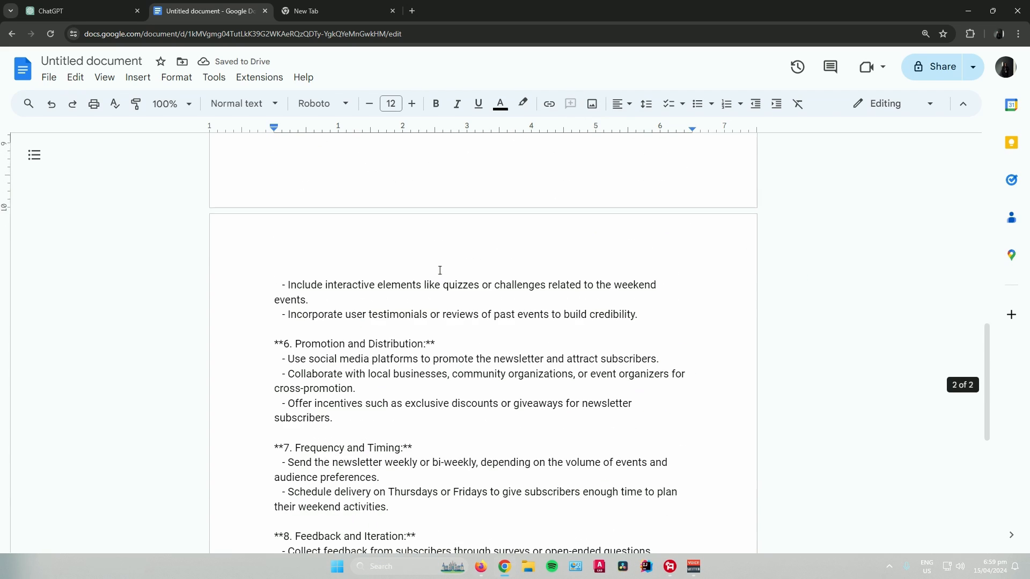
scroll("up", 3)
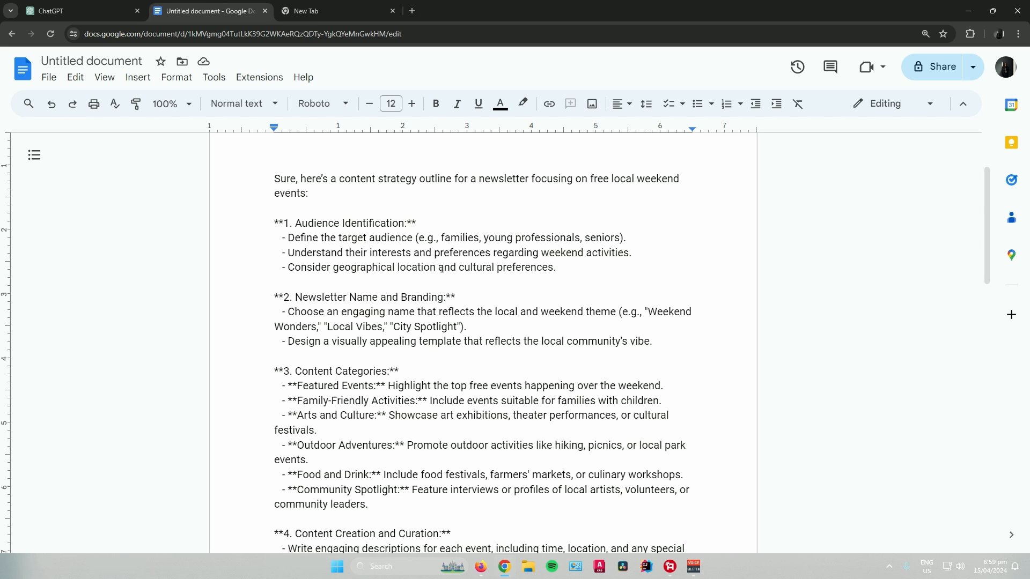
left_click(275, 208)
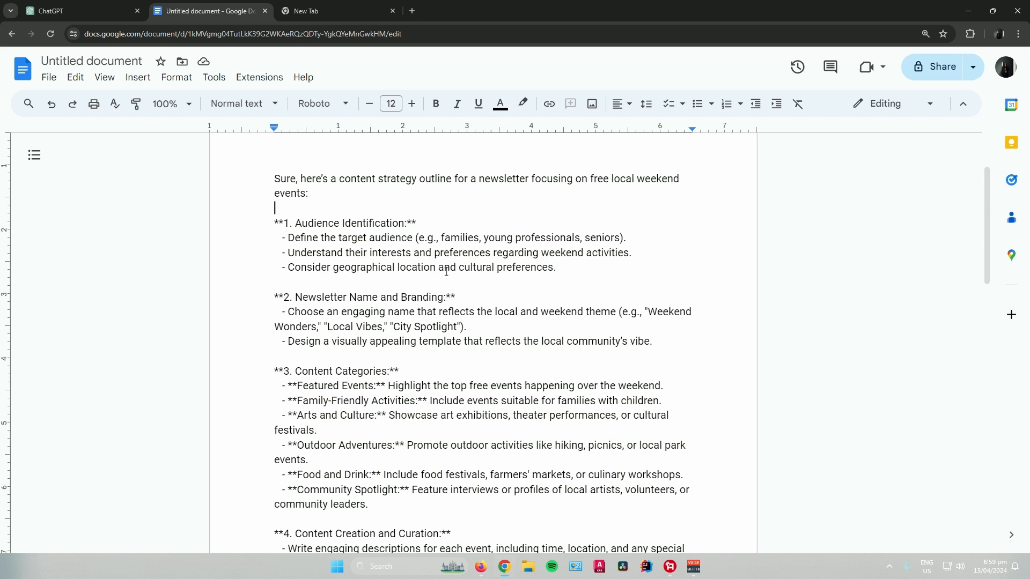